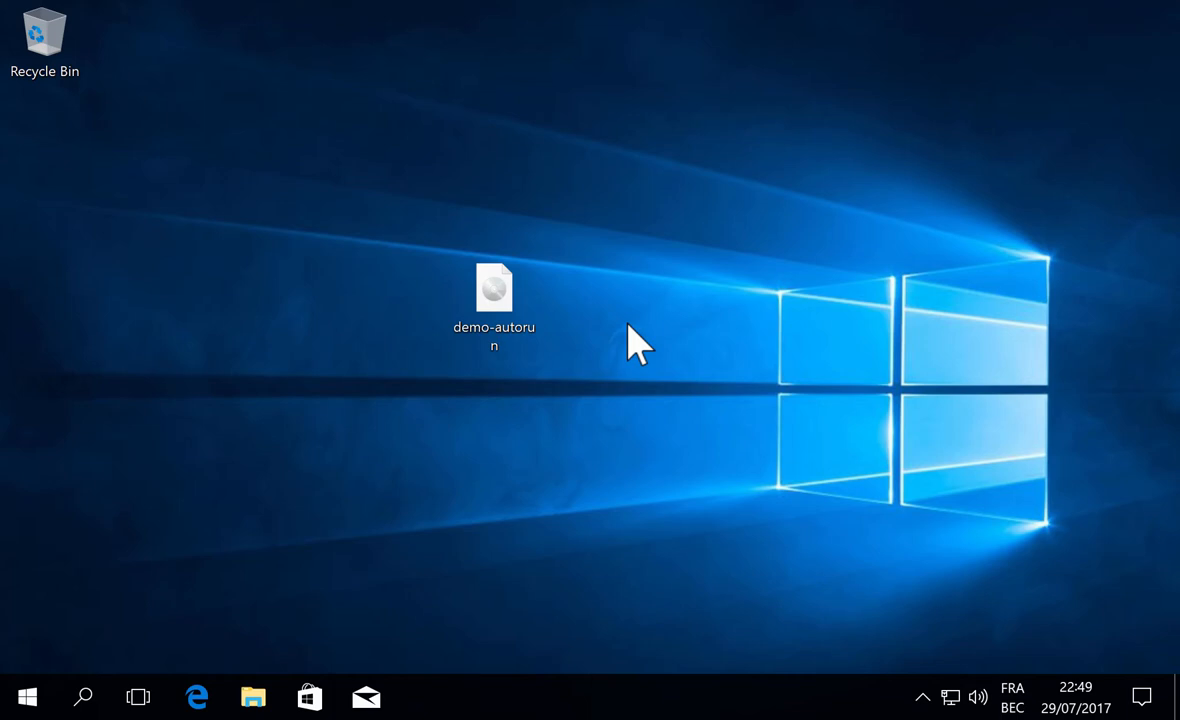
mouse_move(666, 196)
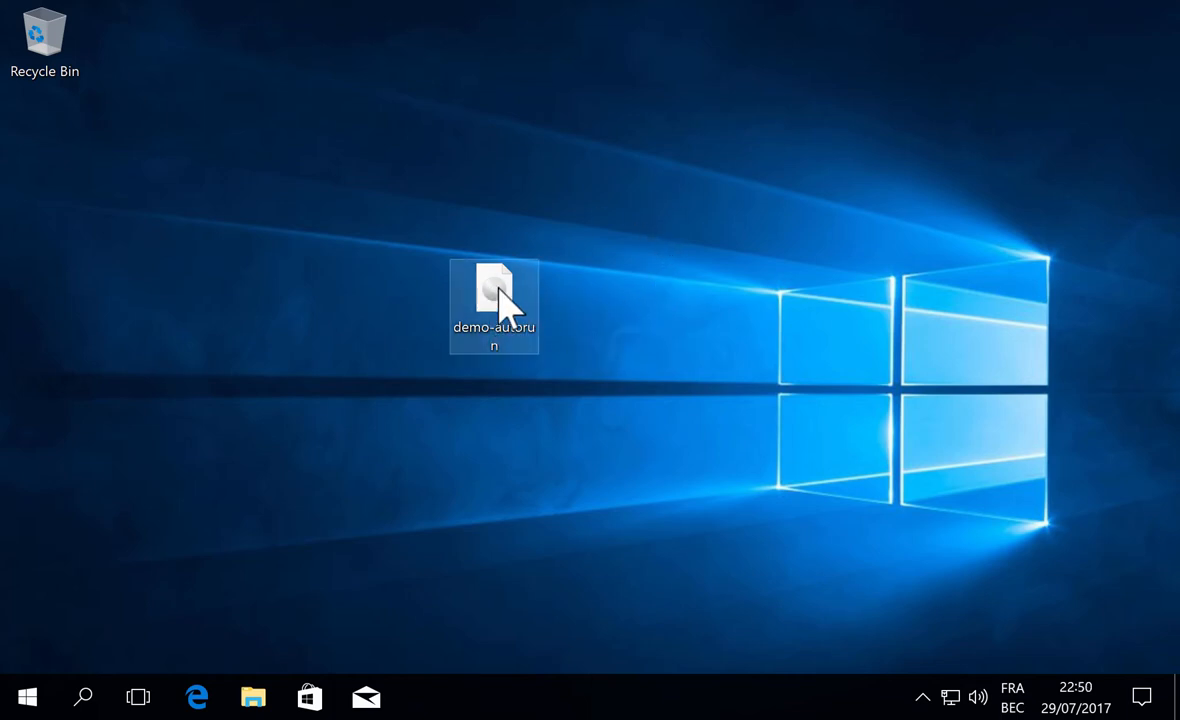
Step: Mount the demo-autorun disc image and view its autorun and setup files
double_click(492, 300)
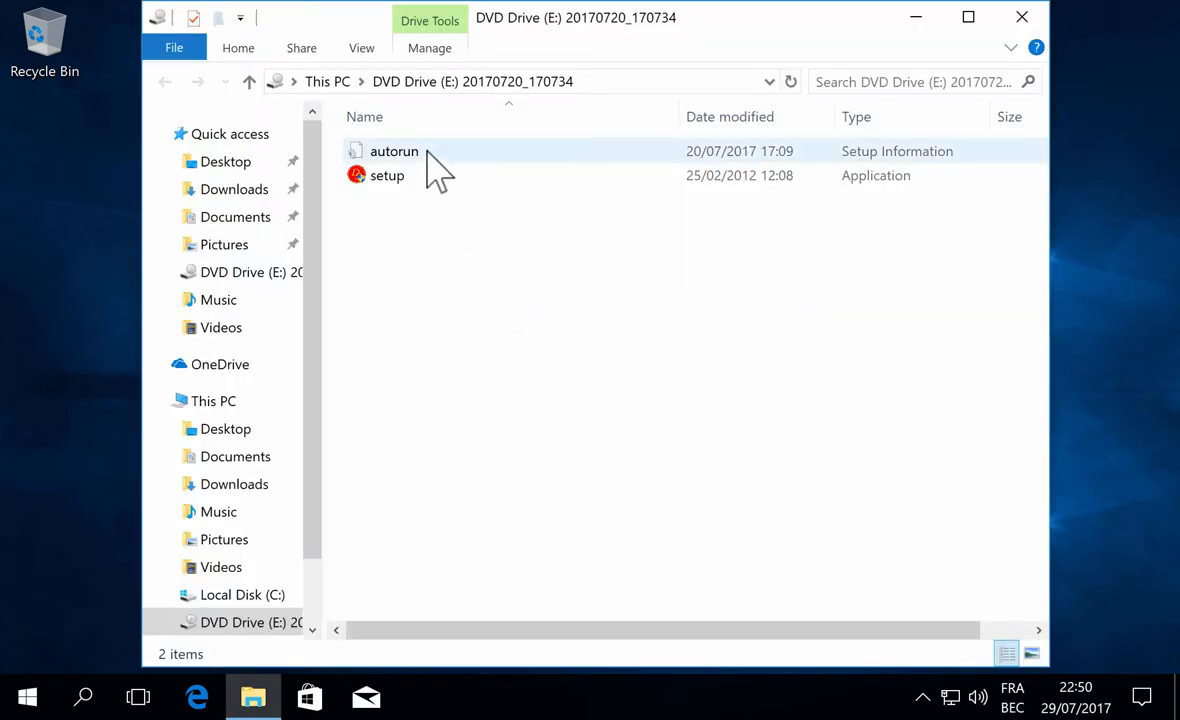
left_click(388, 176)
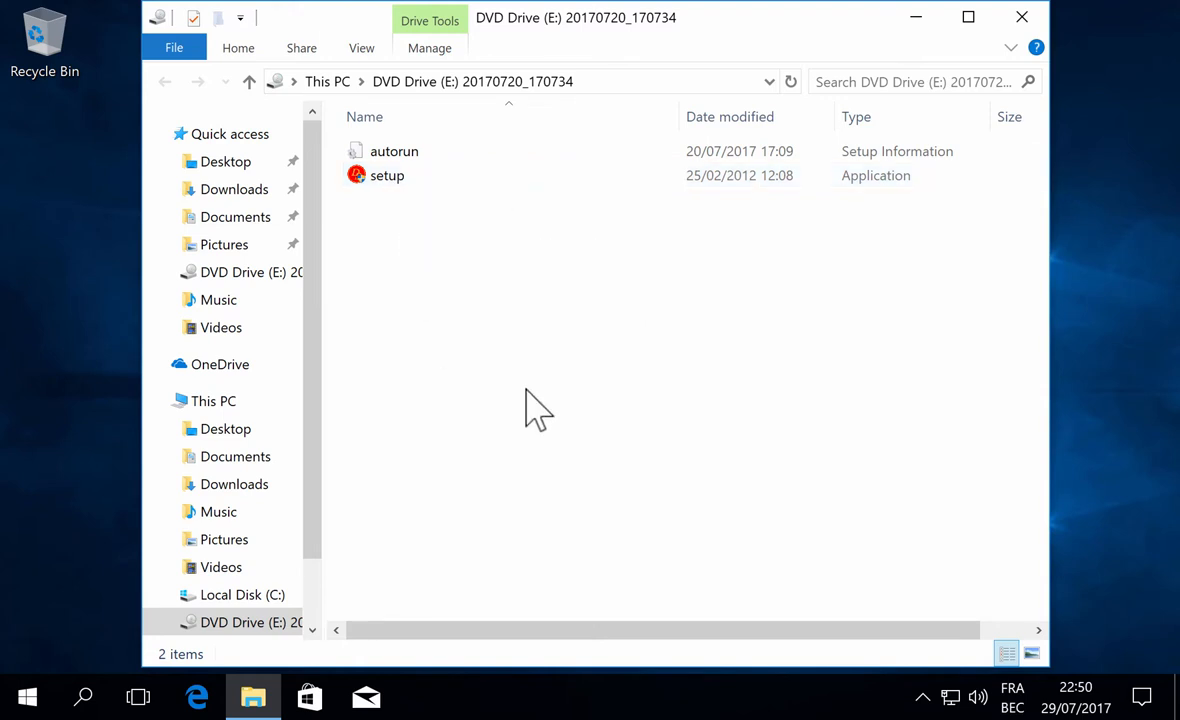
mouse_move(384, 584)
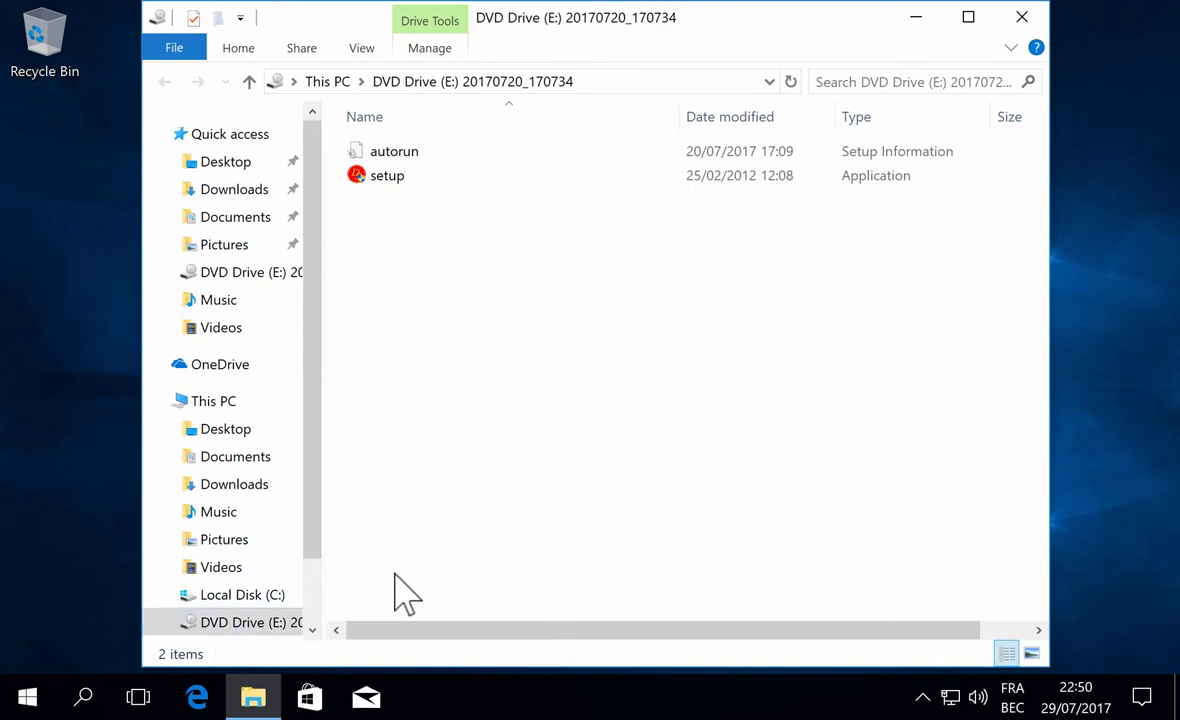
mouse_move(616, 480)
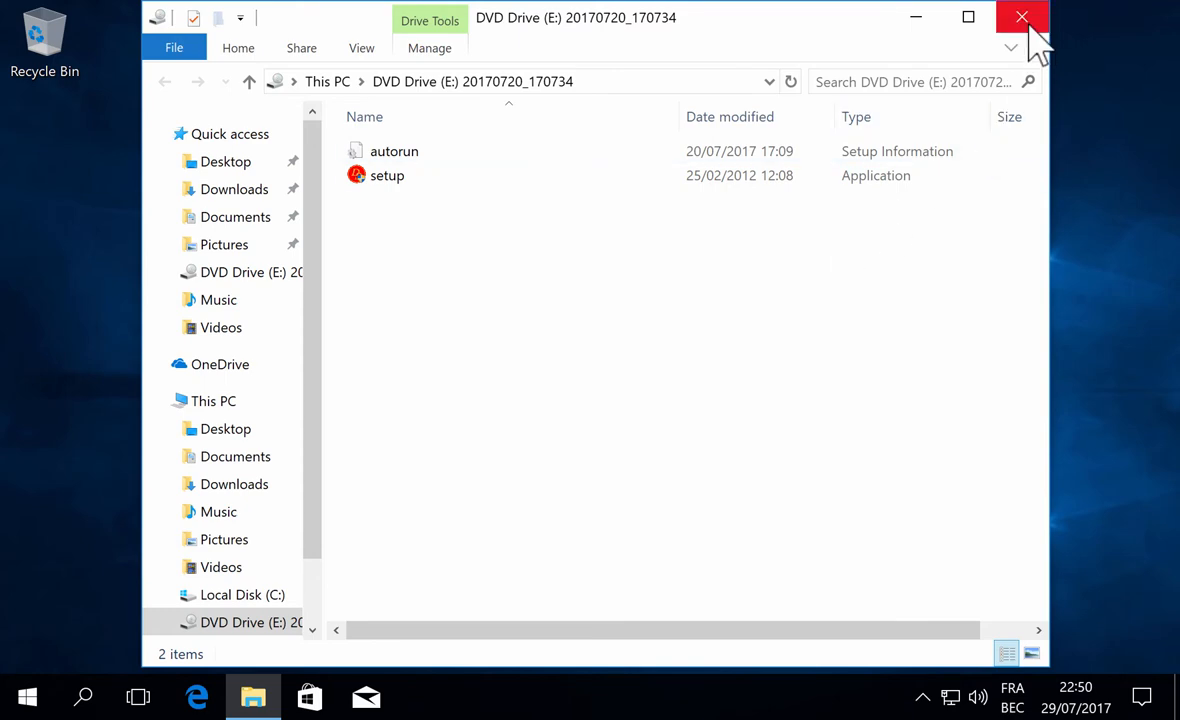
Step: Close the disc contents window and connect the virtual CD/DVD drive so Windows announces a new disc
left_click(1020, 16)
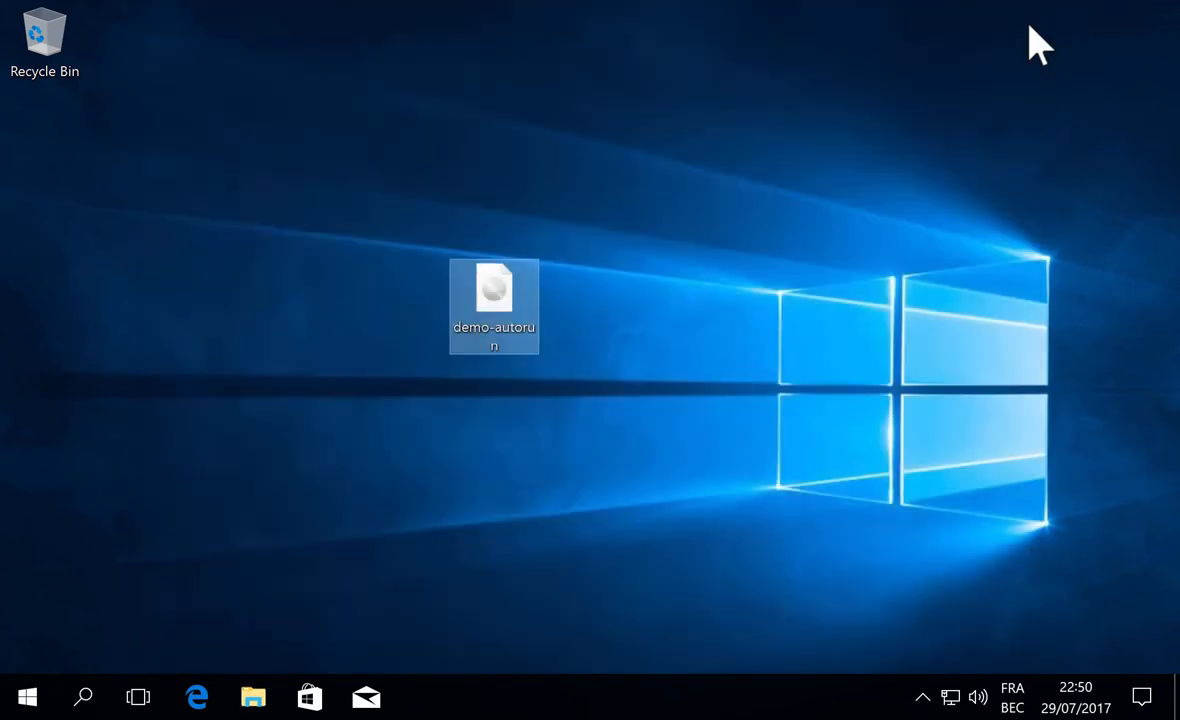
mouse_move(304, 104)
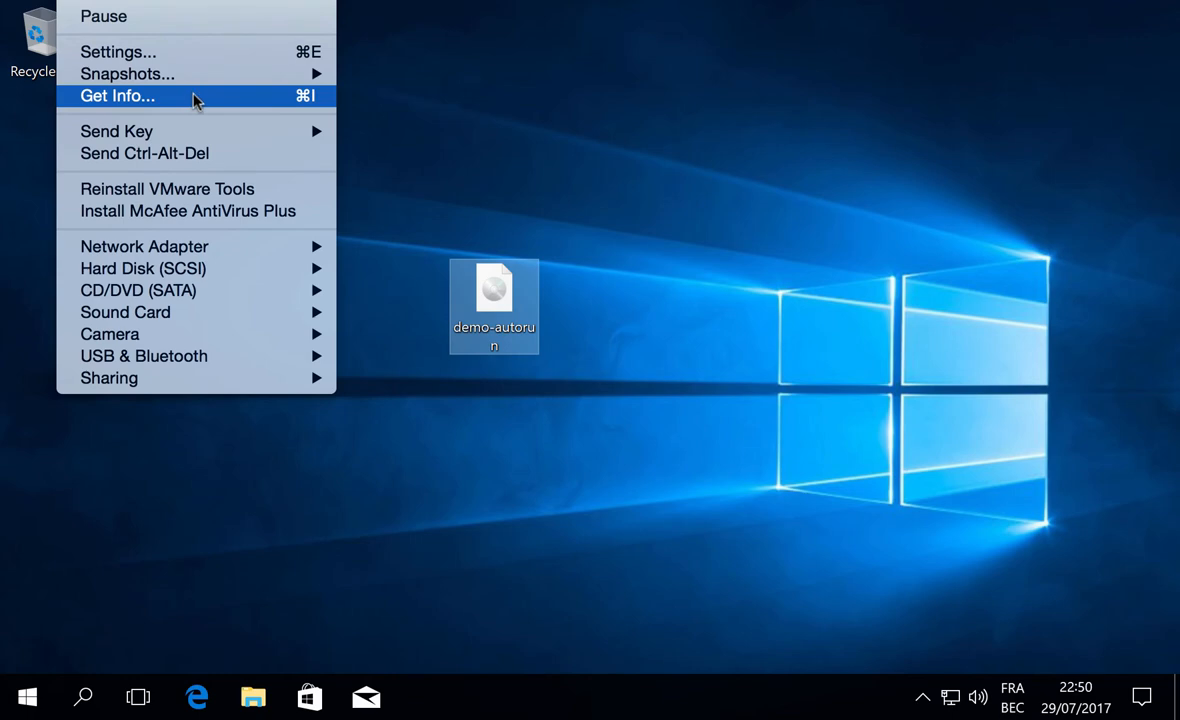
mouse_move(138, 290)
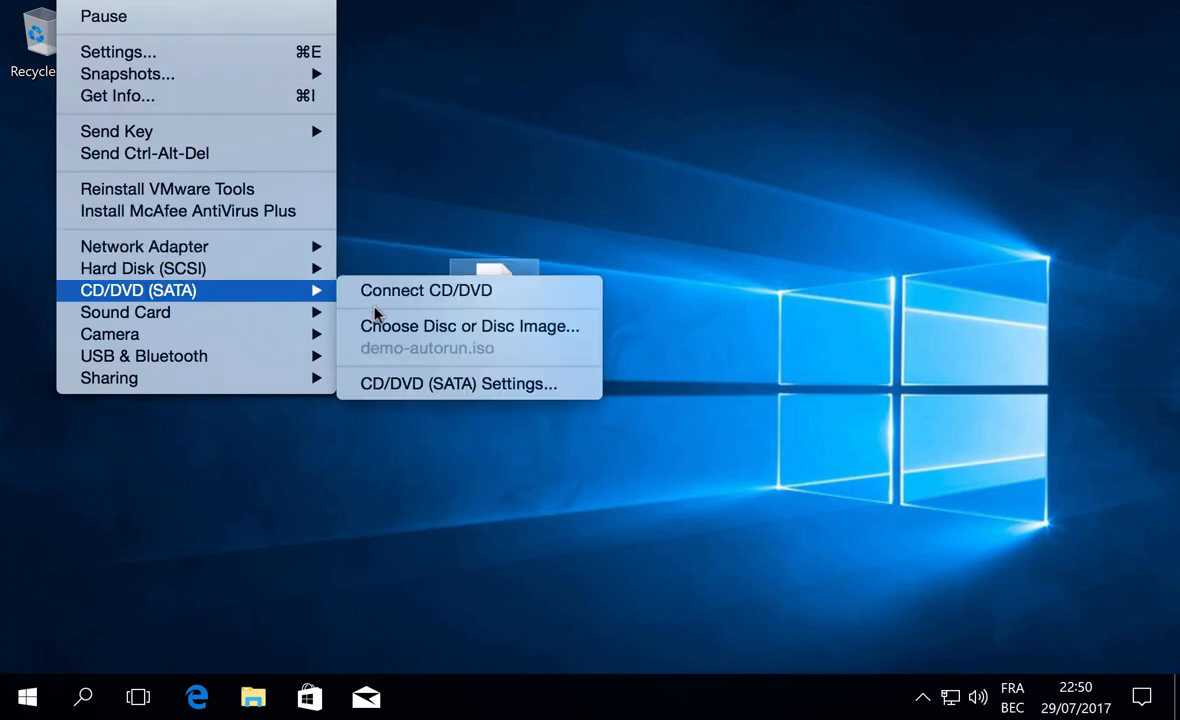
left_click(426, 290)
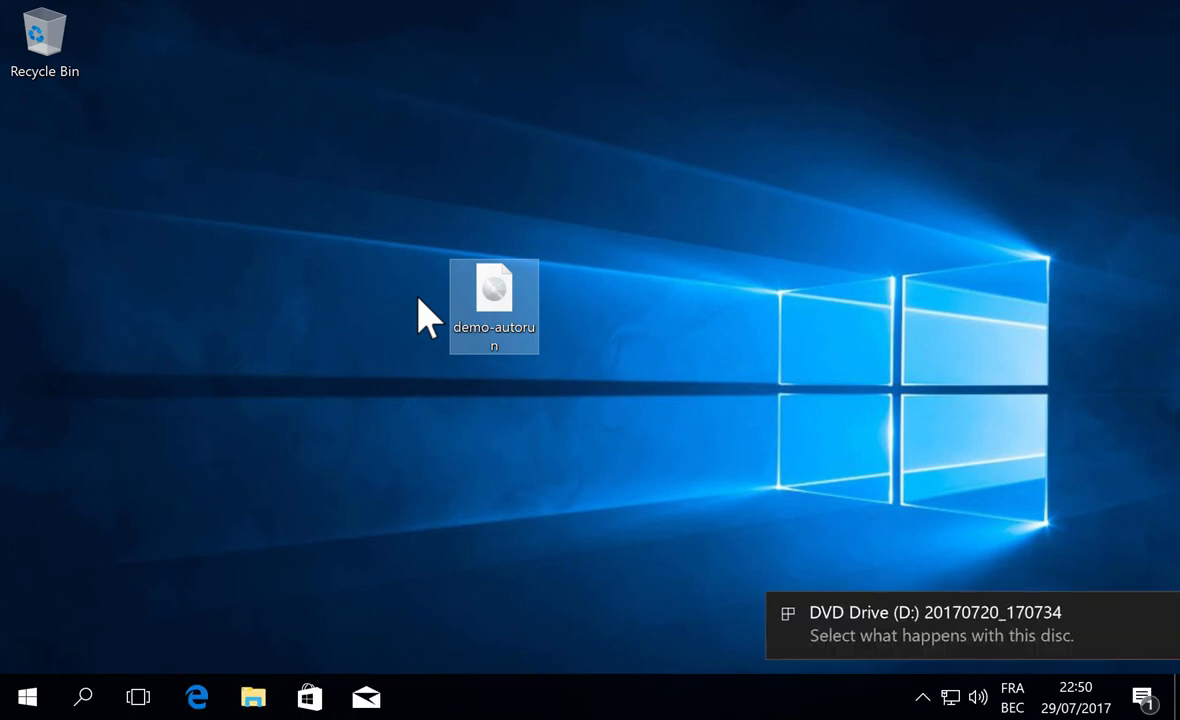
mouse_move(924, 630)
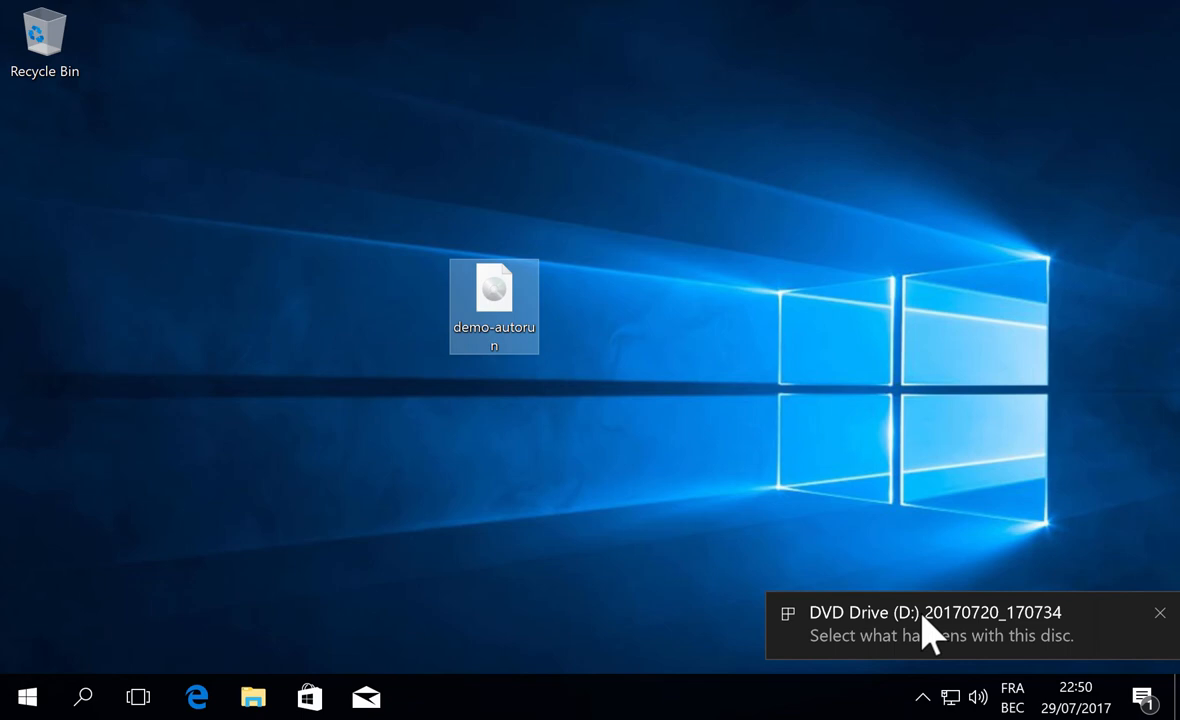
Step: Show the AutoPlay choices for the DVD: Run setup.exe, Open folder, Take no action
left_click(936, 624)
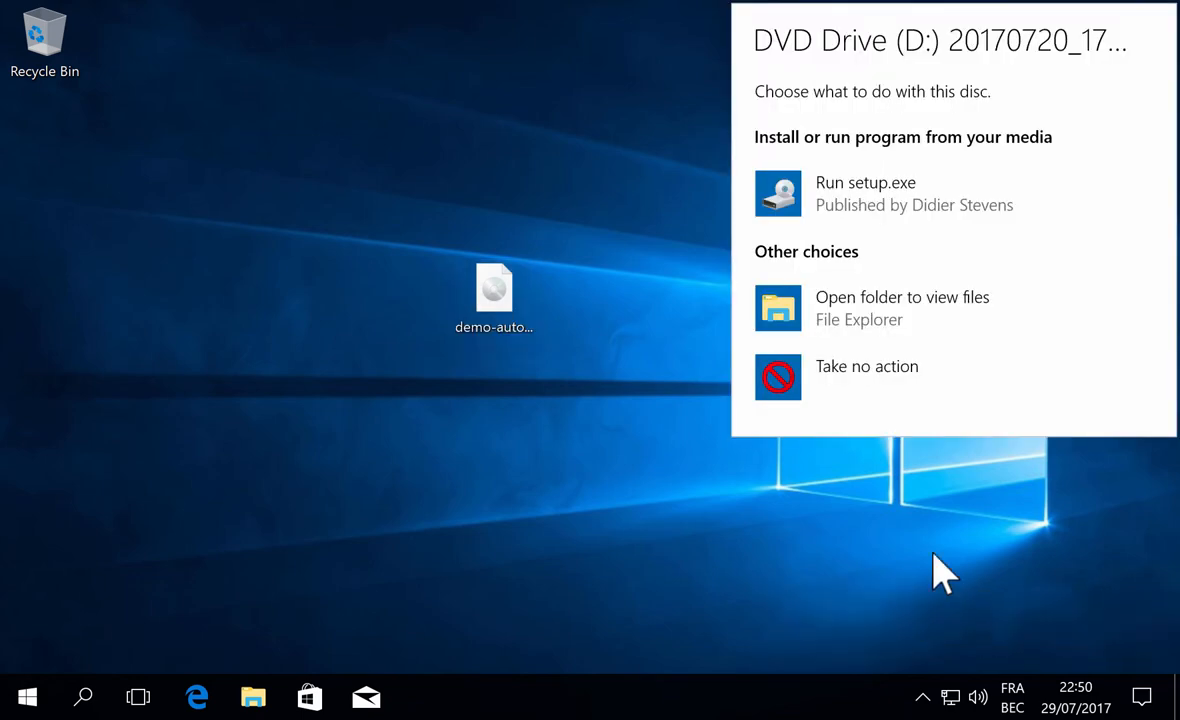
mouse_move(904, 210)
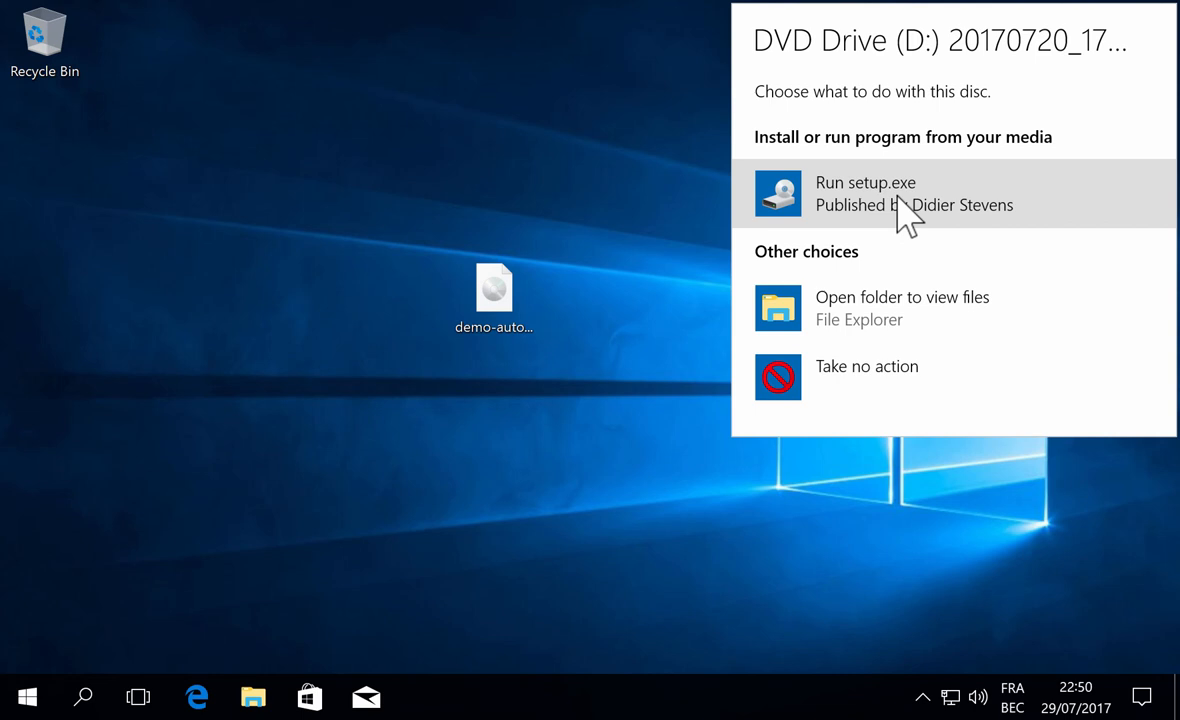
mouse_move(656, 368)
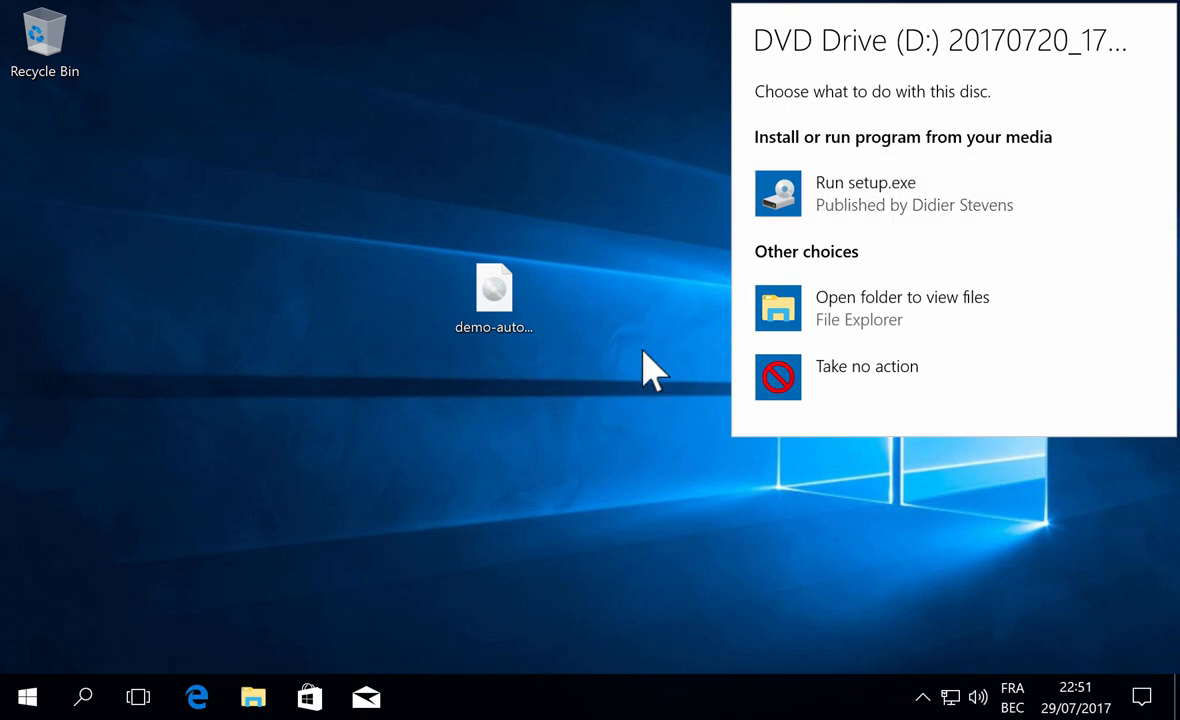